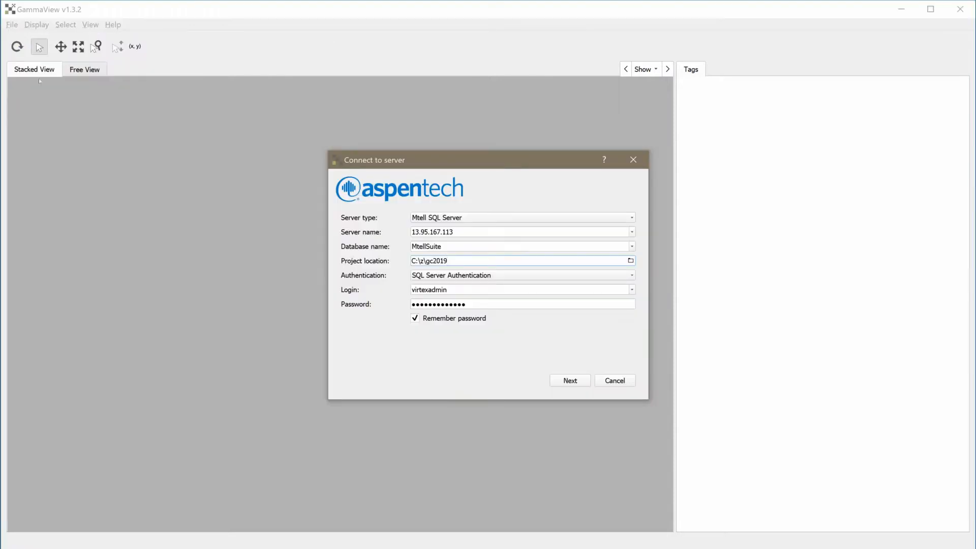
Accept the server connection settings and continue to the training set list.
{"action": "left_click", "coordinate": [569, 380]}
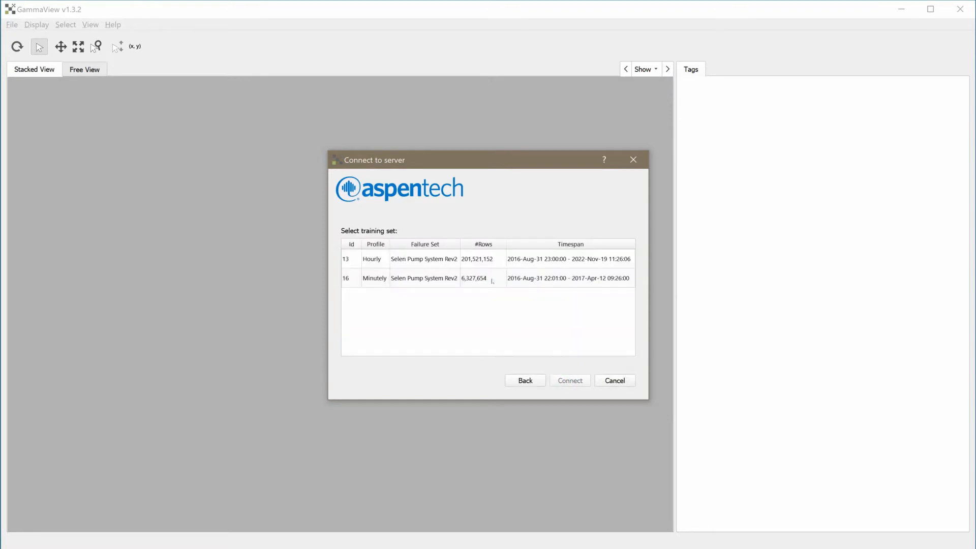
Connect to minutely training set 16 and load the Selen Pump System tags into the charts.
{"action": "left_click", "coordinate": [425, 277]}
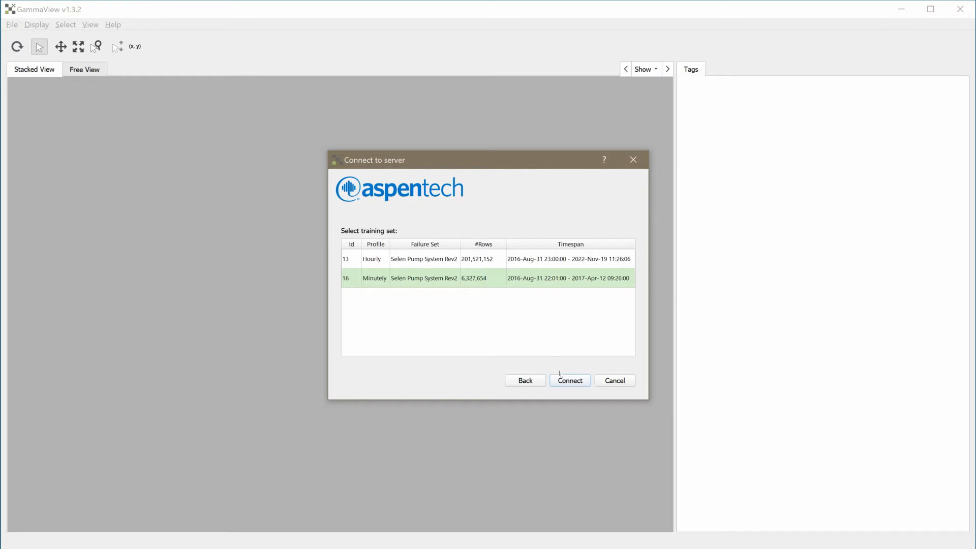
{"action": "left_click", "coordinate": [568, 380]}
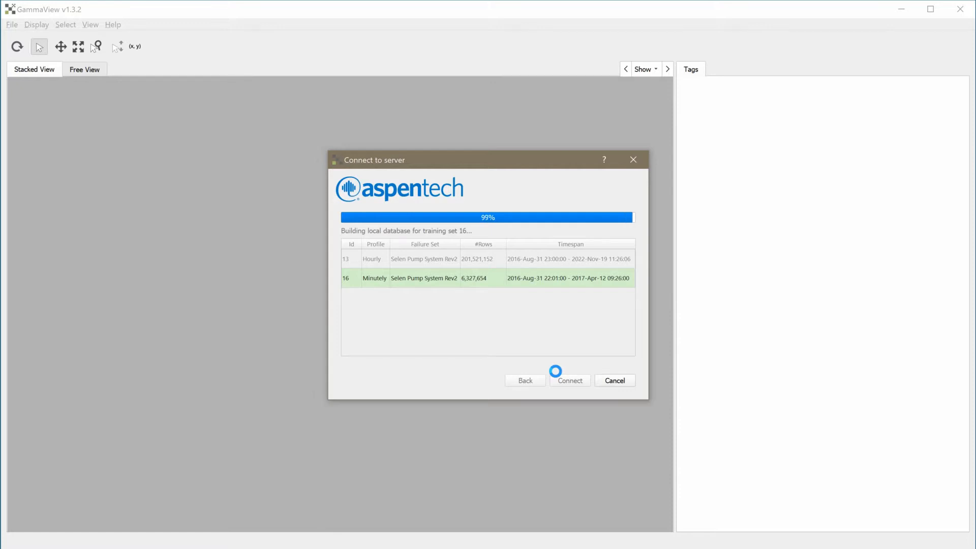
{"action": "left_click", "coordinate": [568, 380]}
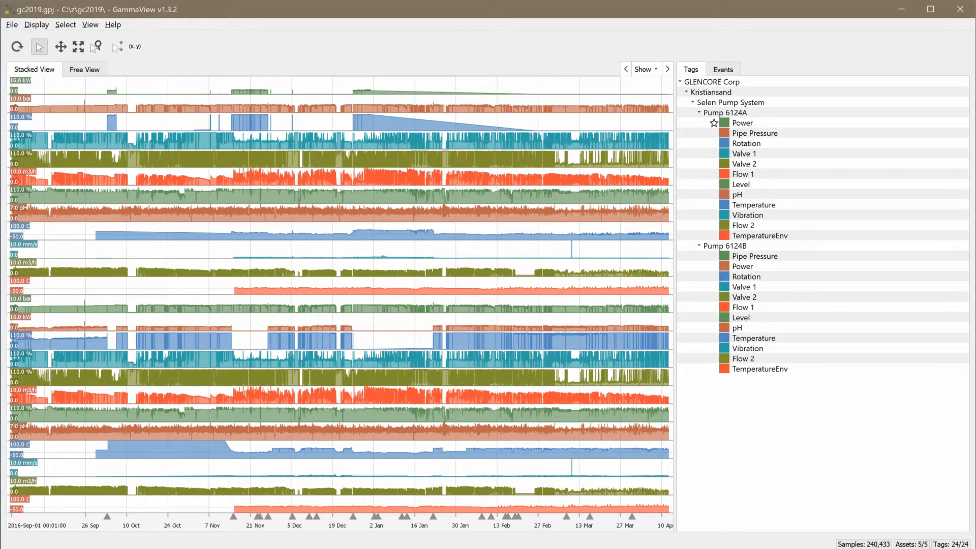
Show the recorded Events list to reach the 2017-Jan-13 Pump 6124A low-pressure event.
{"action": "left_click", "coordinate": [723, 69]}
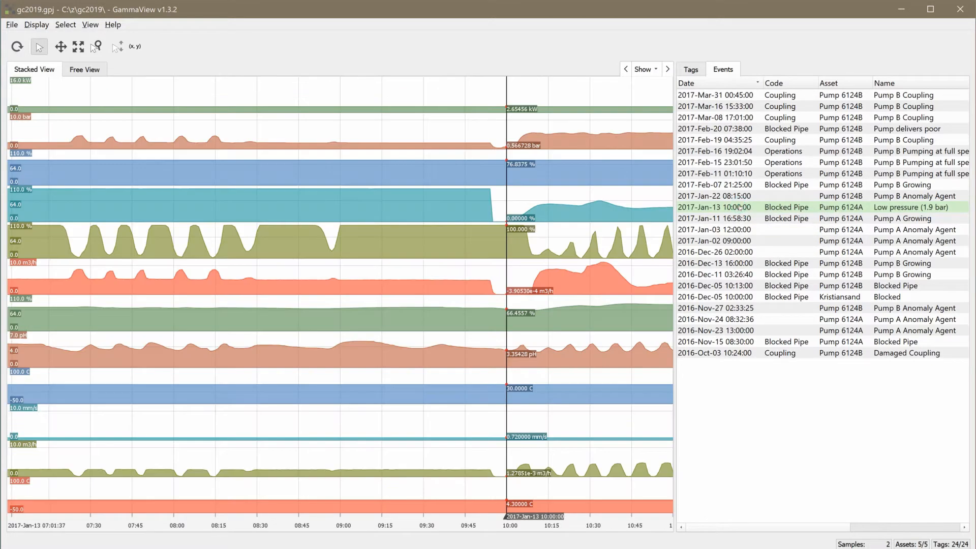
{"action": "mouse_move", "coordinate": [739, 208]}
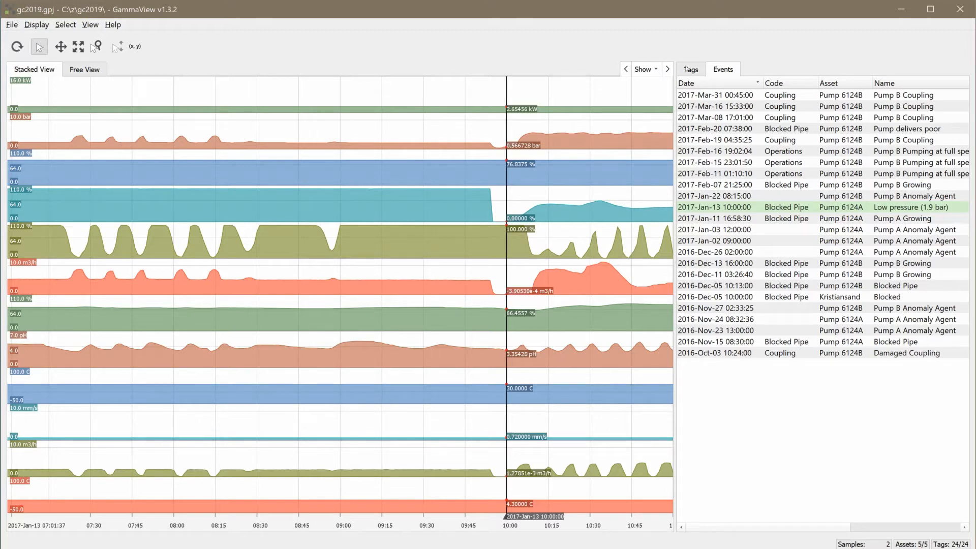
Chart only Pump 6124A's Pipe Pressure, Valve 1 and Valve 2 from the Tags list.
{"action": "left_click", "coordinate": [689, 69]}
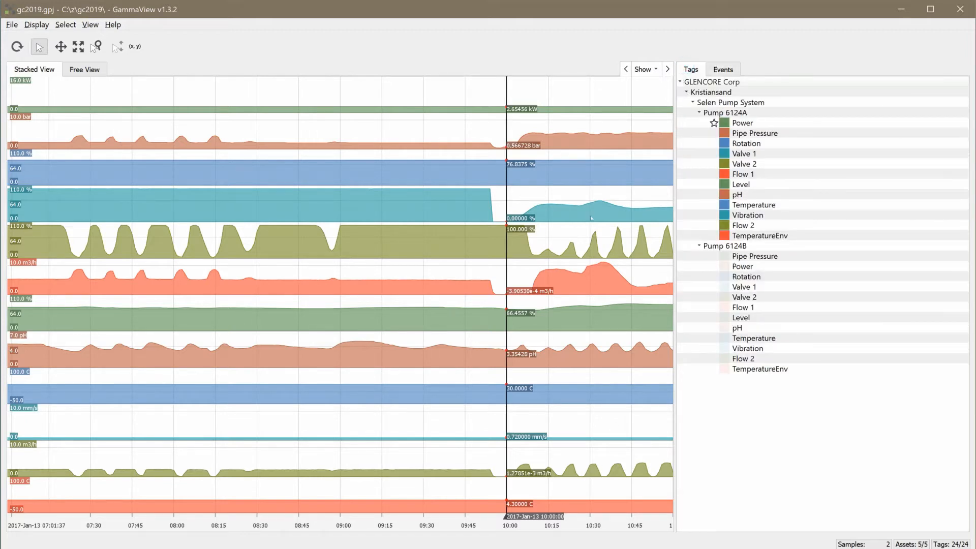
{"action": "left_click", "coordinate": [755, 134]}
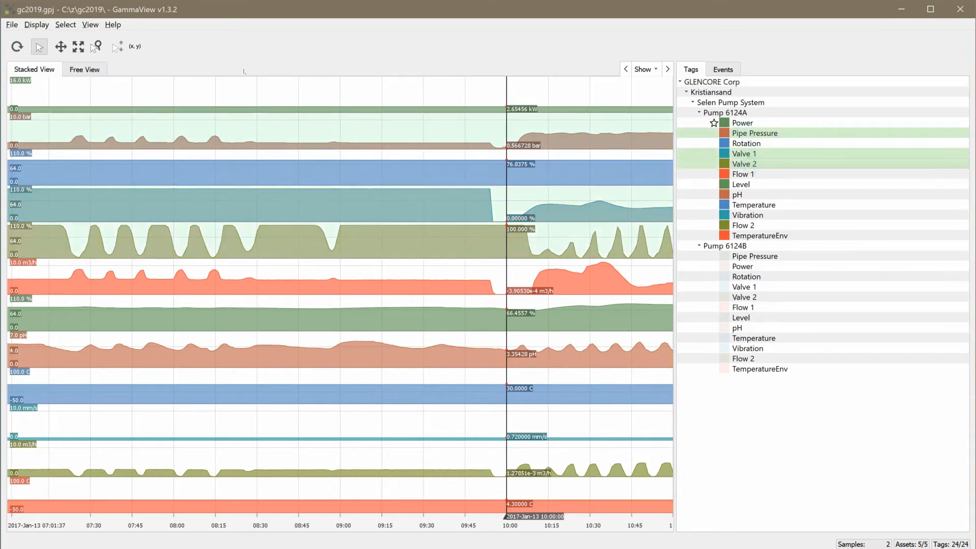
{"action": "left_click", "coordinate": [89, 24]}
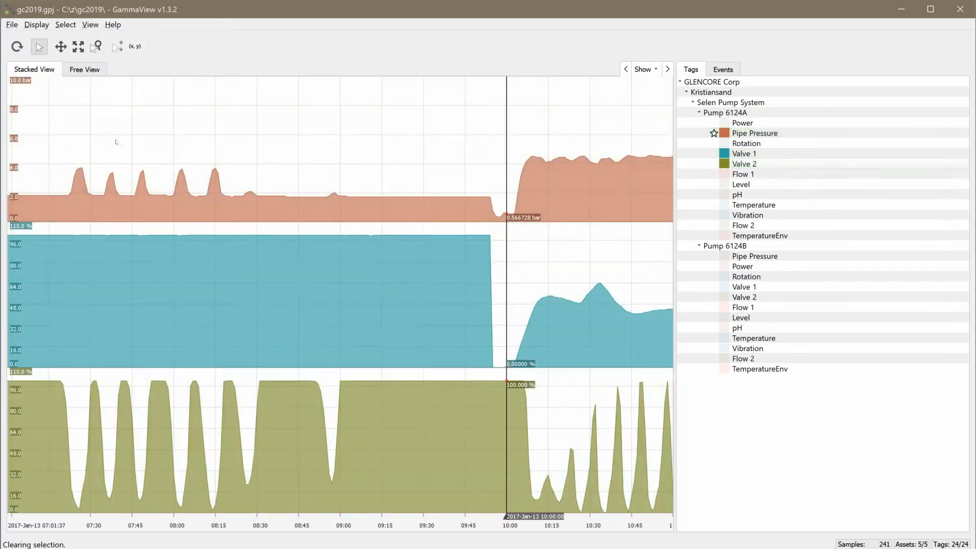
{"action": "mouse_move", "coordinate": [238, 288]}
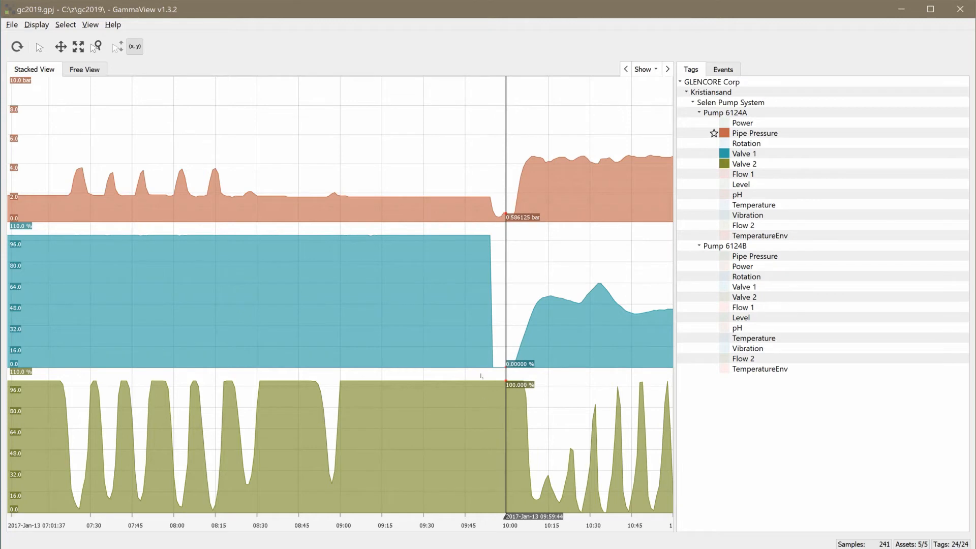
Zoom the charts out to Dec 28 – Jan 18, then leave the pan tool active.
{"action": "left_click", "coordinate": [78, 47]}
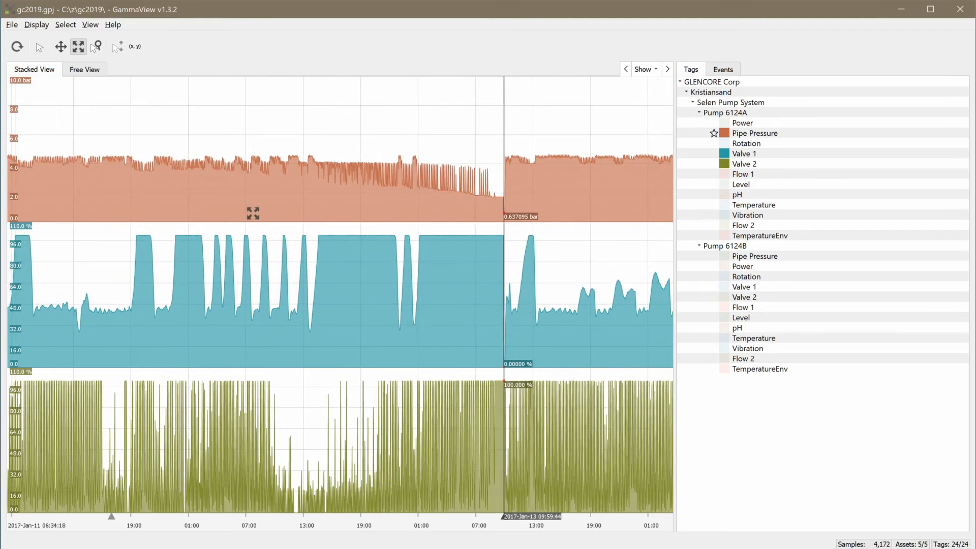
{"action": "left_click", "coordinate": [39, 47]}
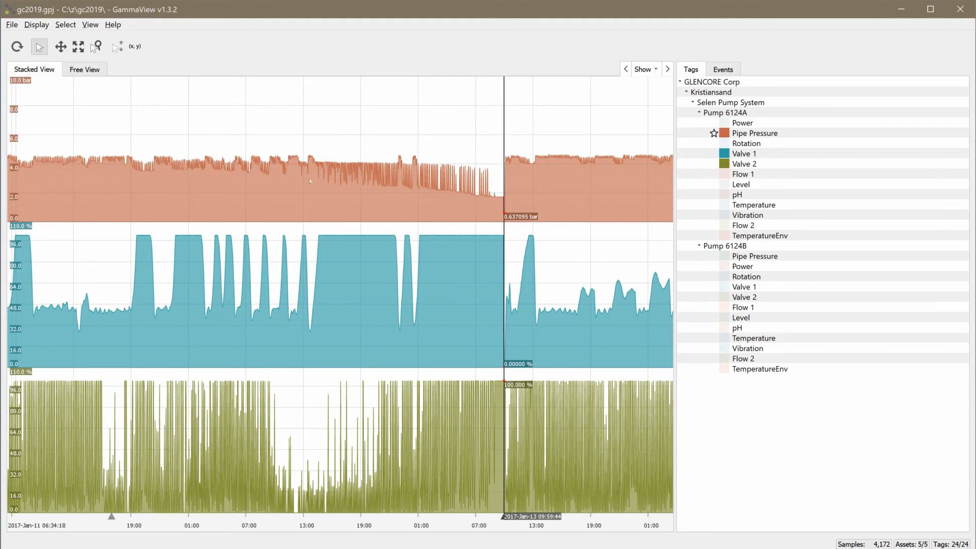
{"action": "mouse_move", "coordinate": [450, 252]}
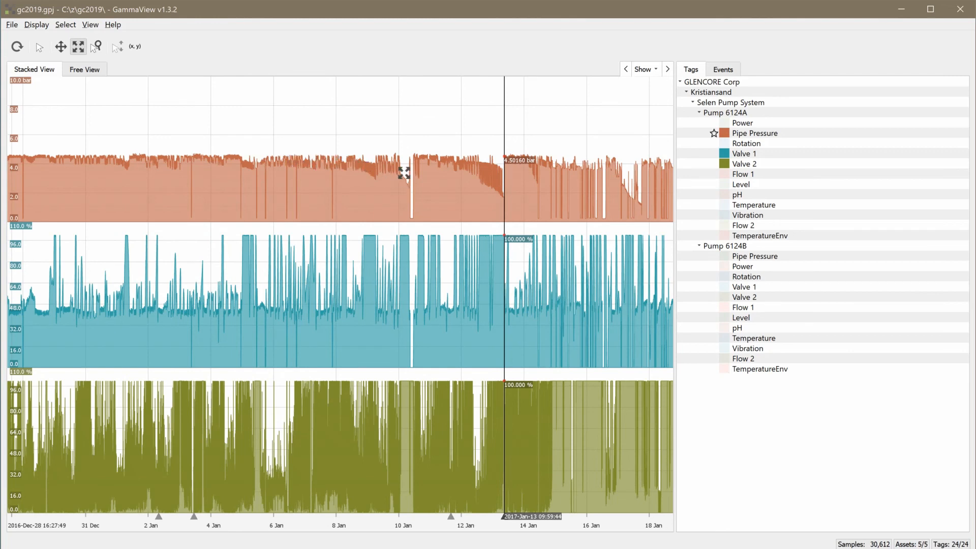
{"action": "mouse_move", "coordinate": [495, 201]}
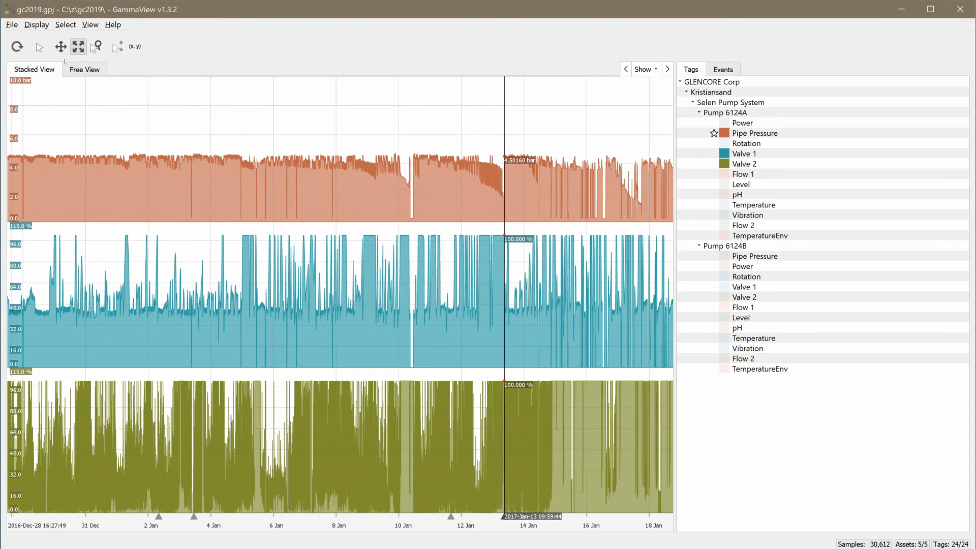
{"action": "left_click", "coordinate": [60, 46]}
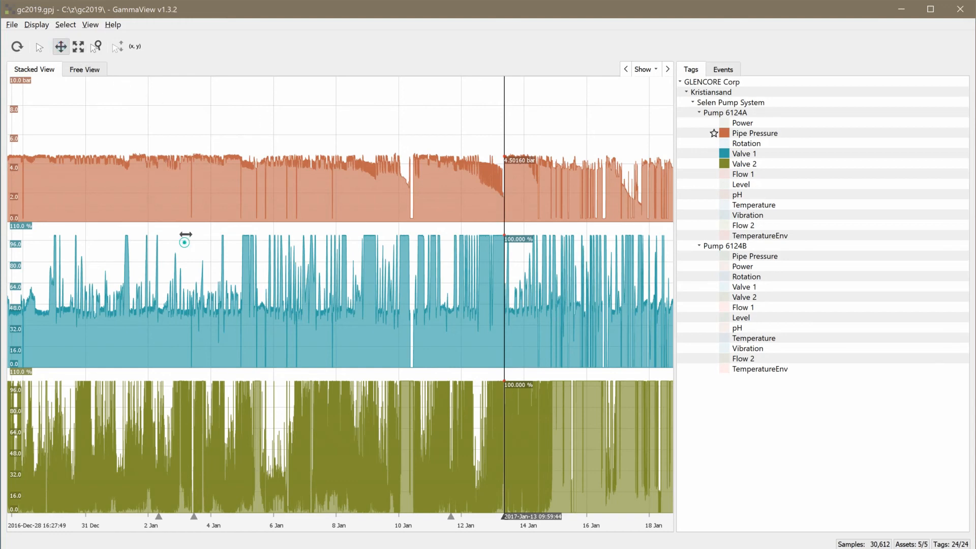